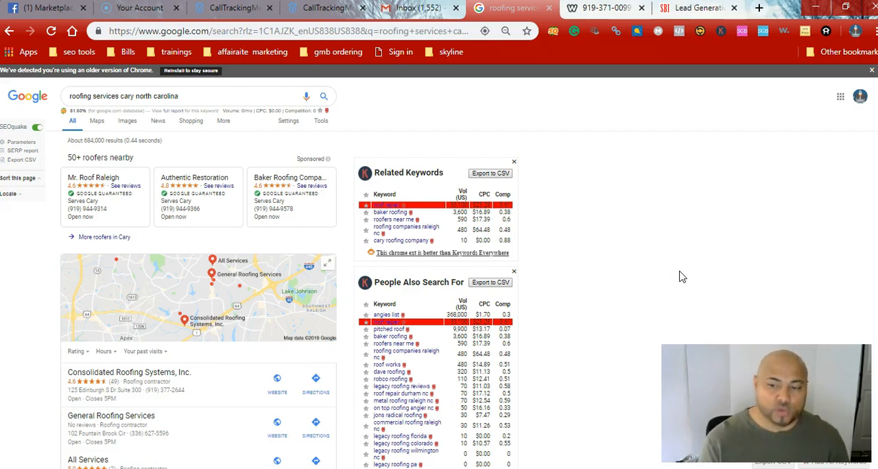
mouse_move(346, 174)
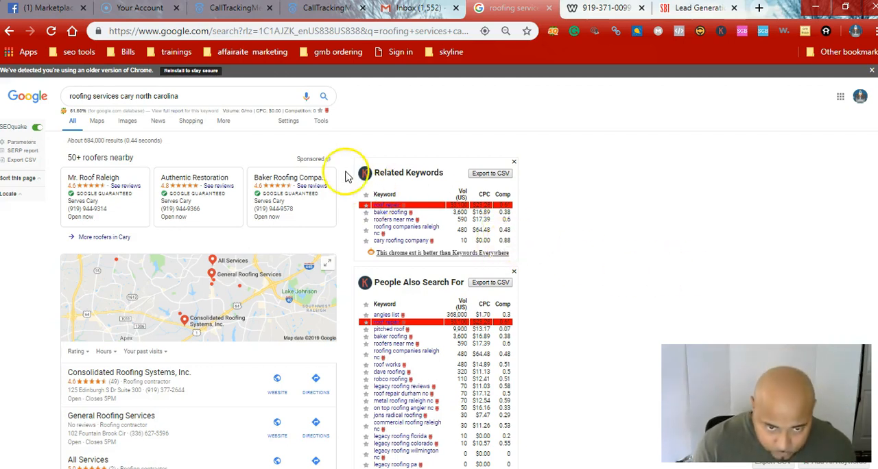
Scroll the 'roofing services cary north carolina' results past the sponsored roofers and keyword panel.
click(172, 96)
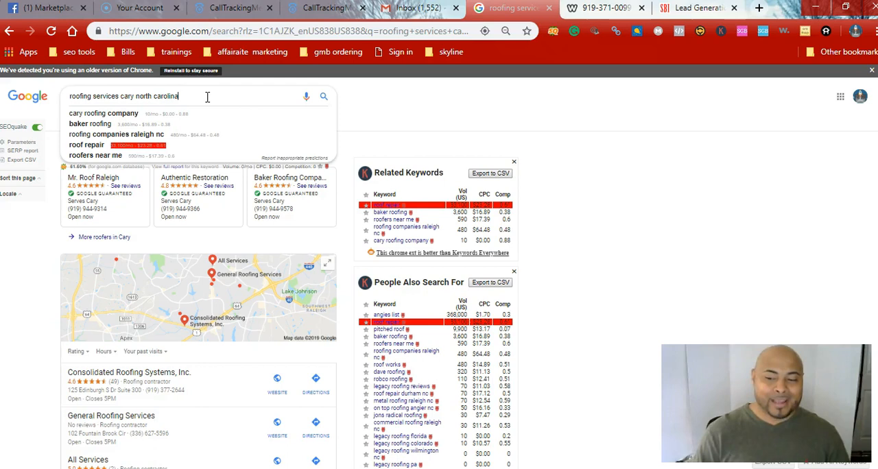
mouse_move(287, 88)
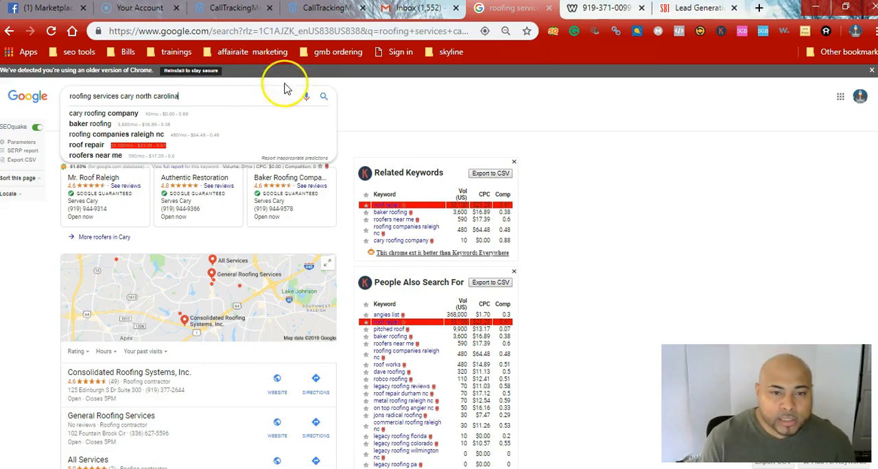
scroll(down, 3)
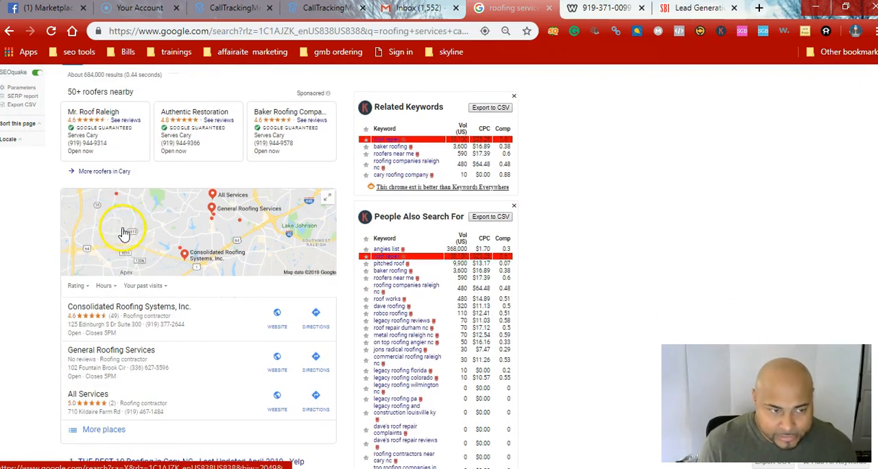
scroll(down, 3)
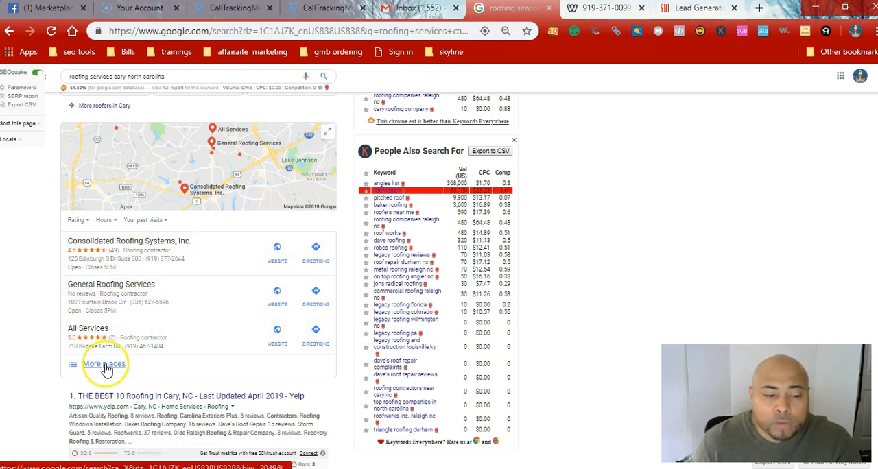
Open the full map listing of nearby Cary roofers and scroll through it.
click(103, 364)
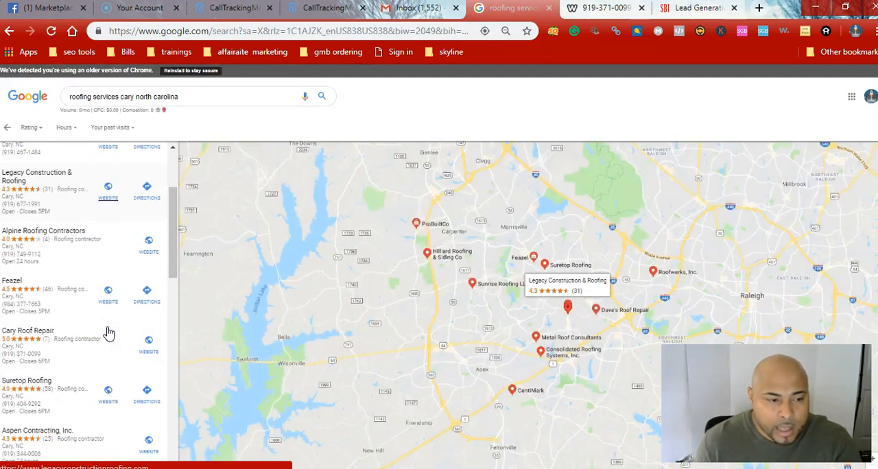
scroll(down, 3)
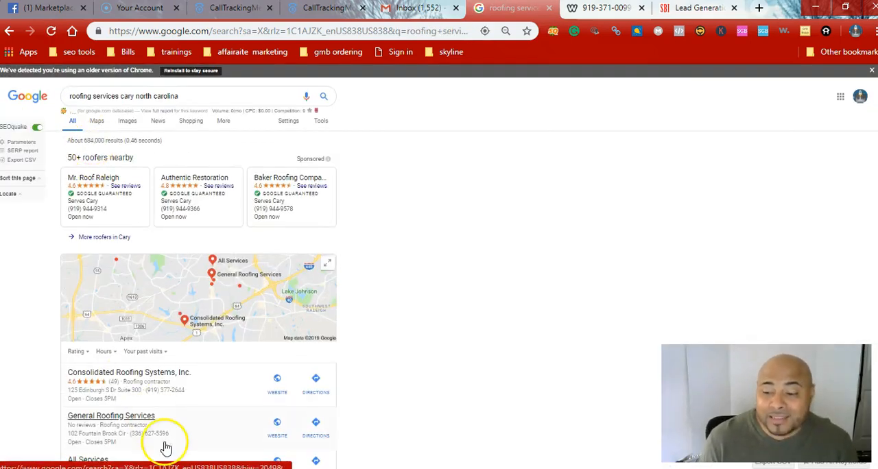
scroll(down, 3)
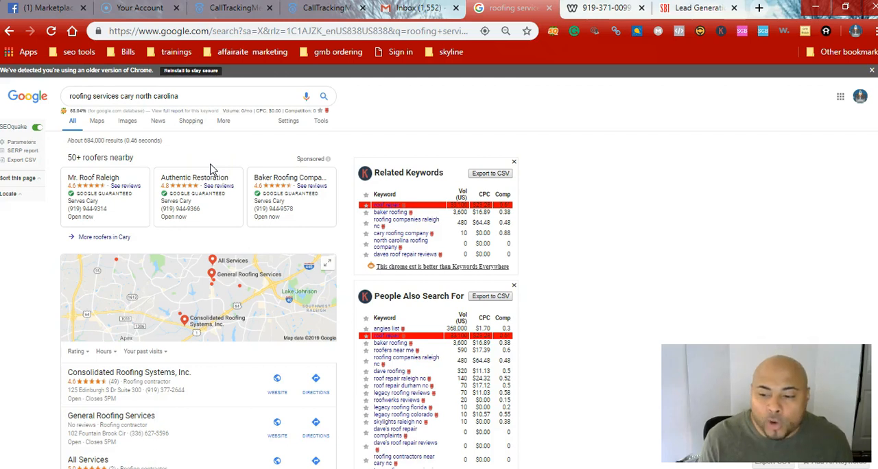
scroll(down, 3)
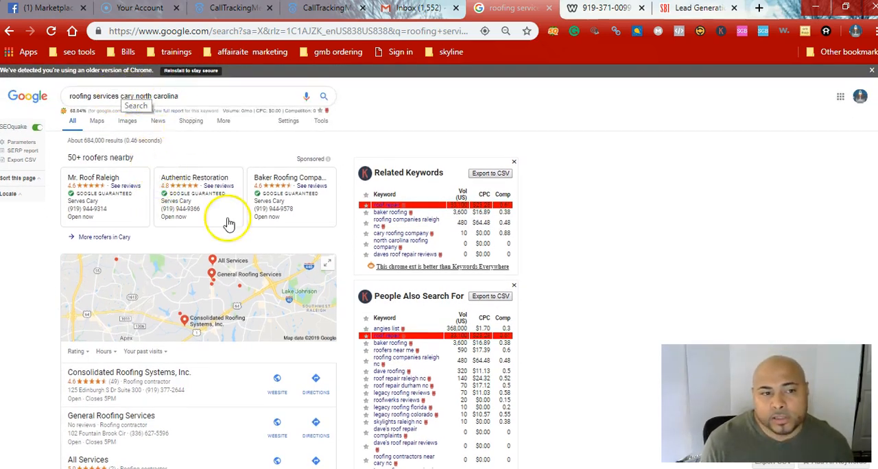
scroll(down, 3)
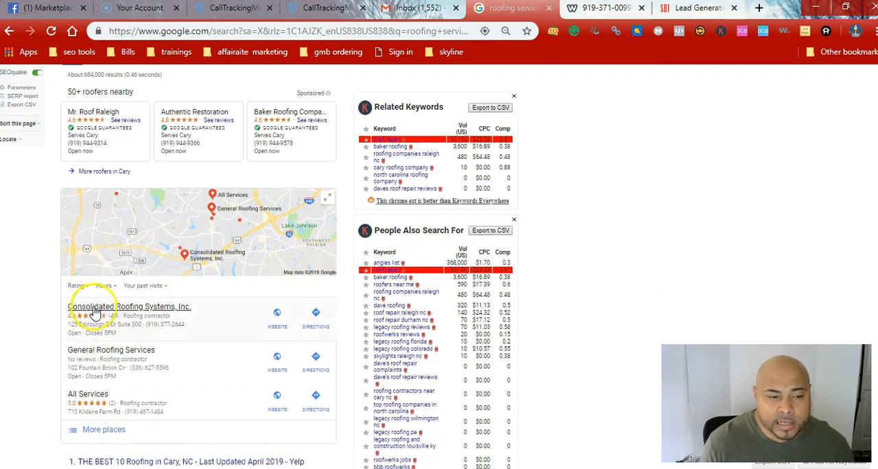
mouse_move(135, 317)
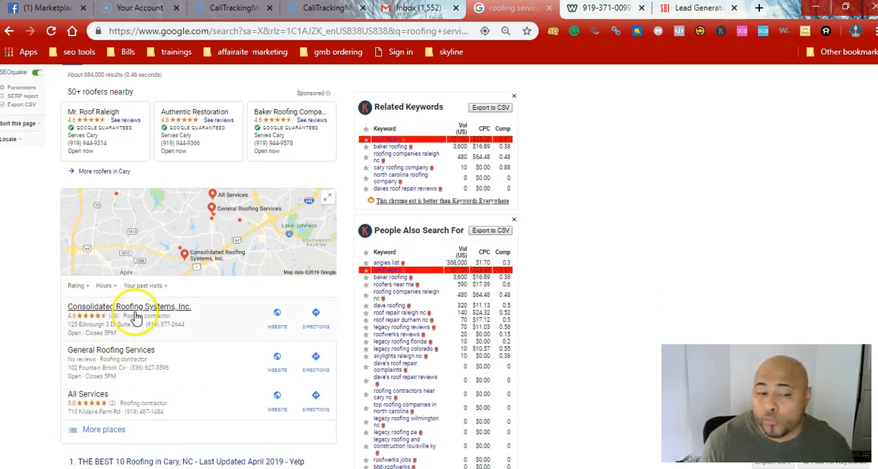
scroll(down, 3)
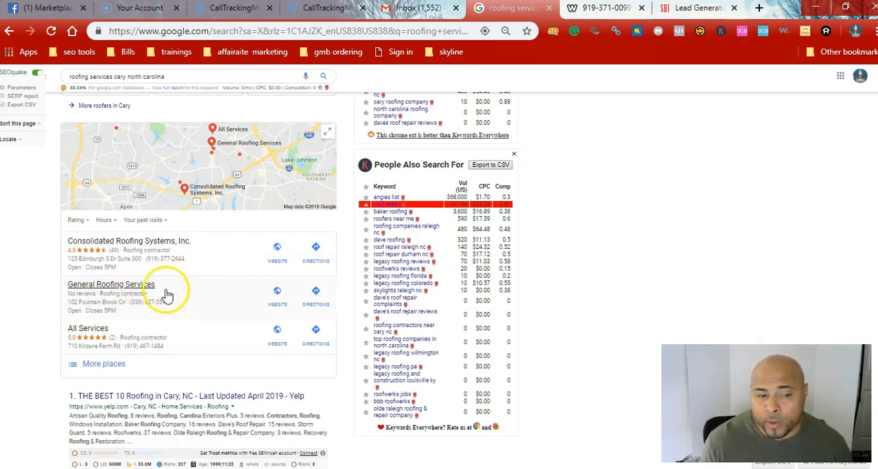
mouse_move(109, 357)
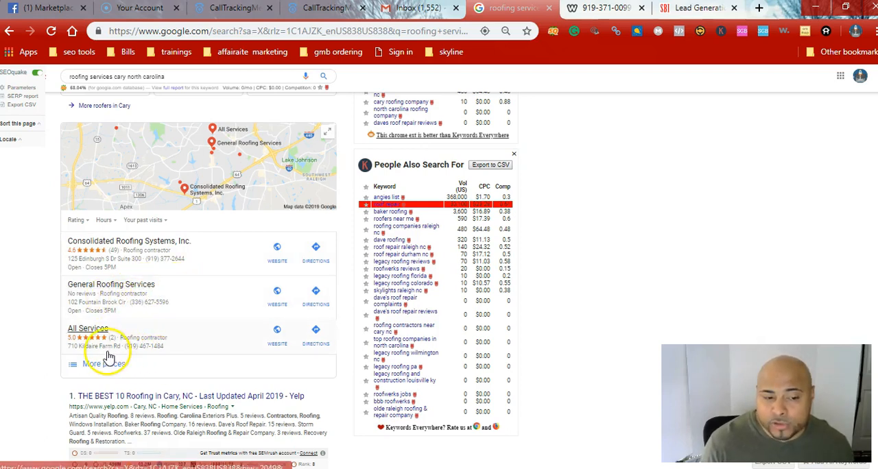
mouse_move(151, 349)
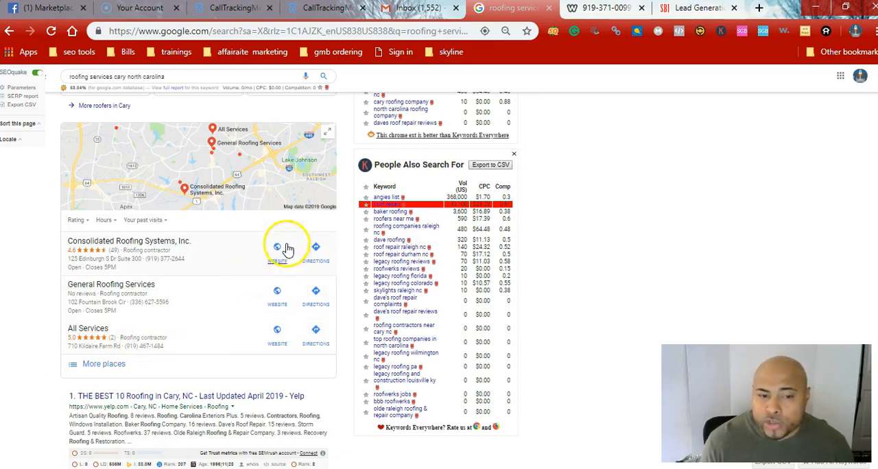
mouse_move(135, 362)
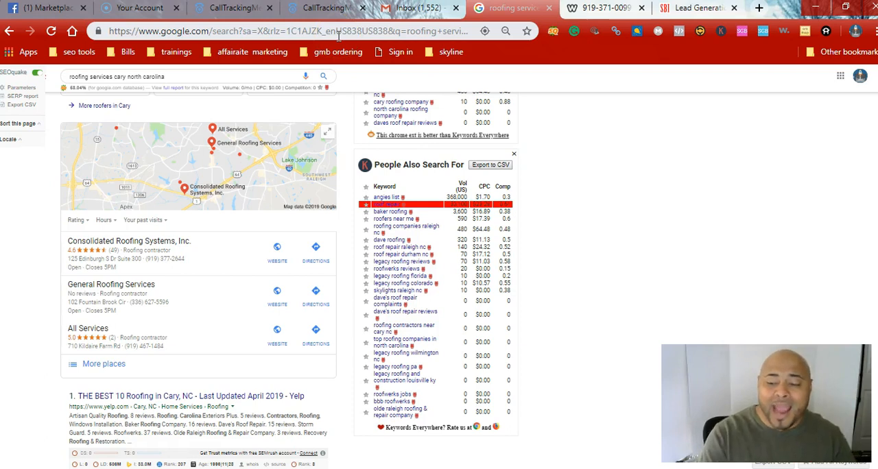
mouse_move(237, 200)
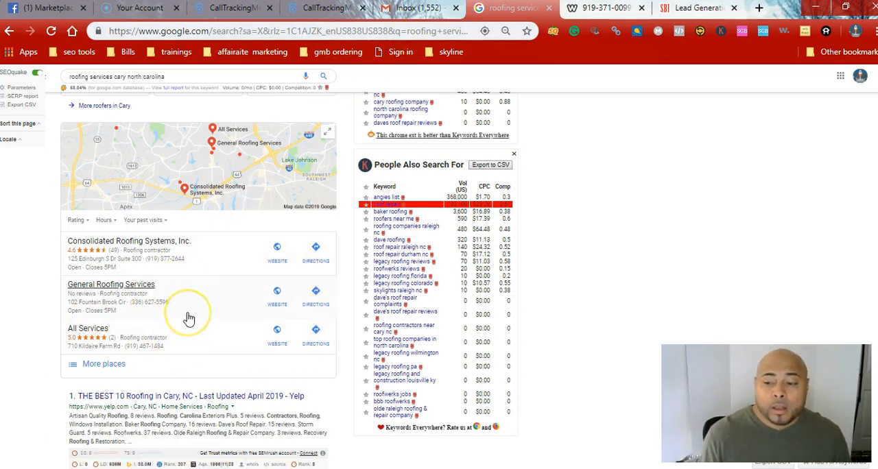
mouse_move(226, 299)
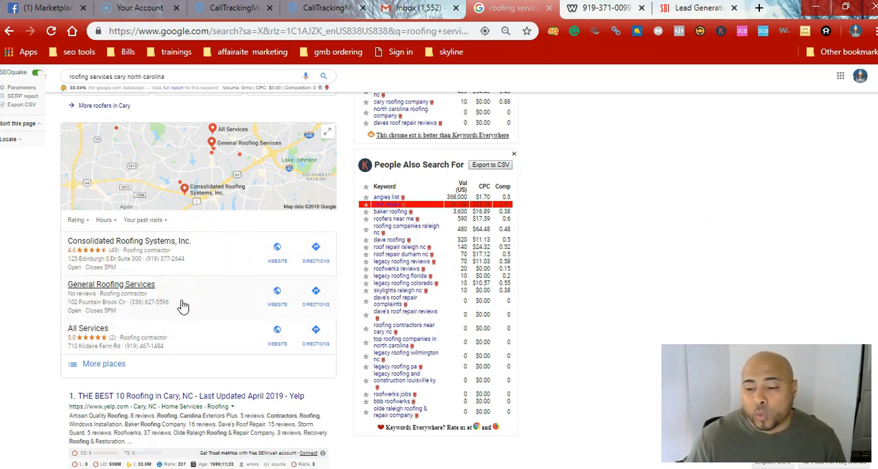
mouse_move(369, 343)
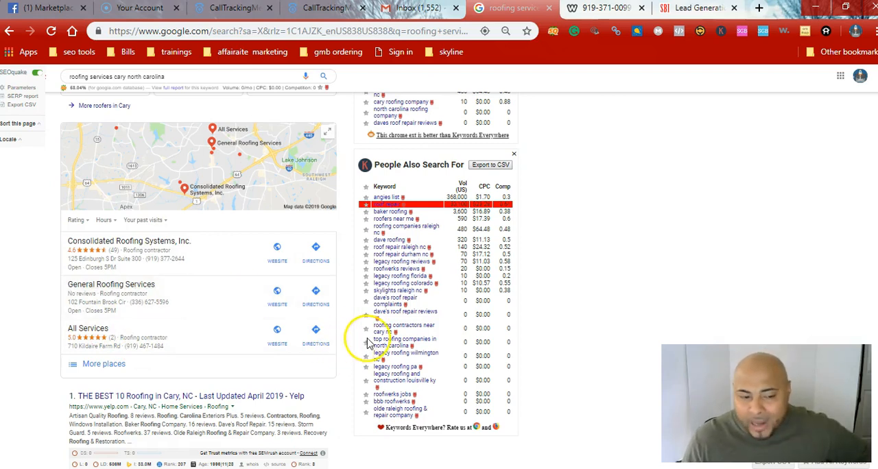
mouse_move(470, 327)
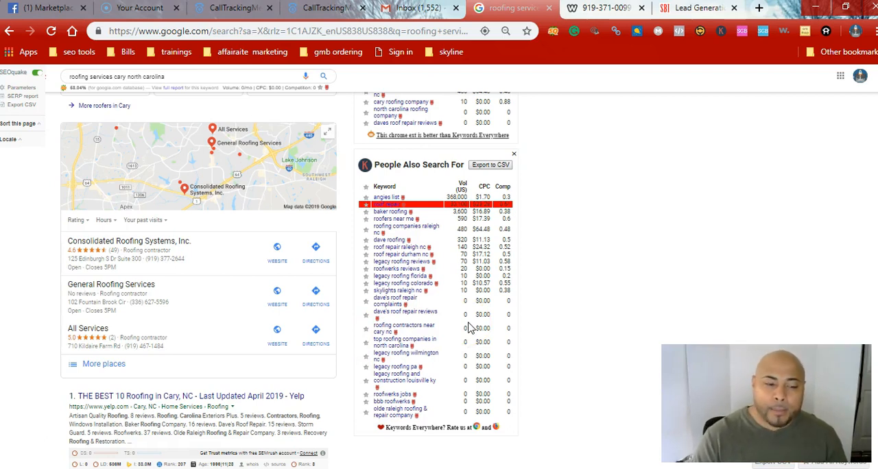
scroll(down, 3)
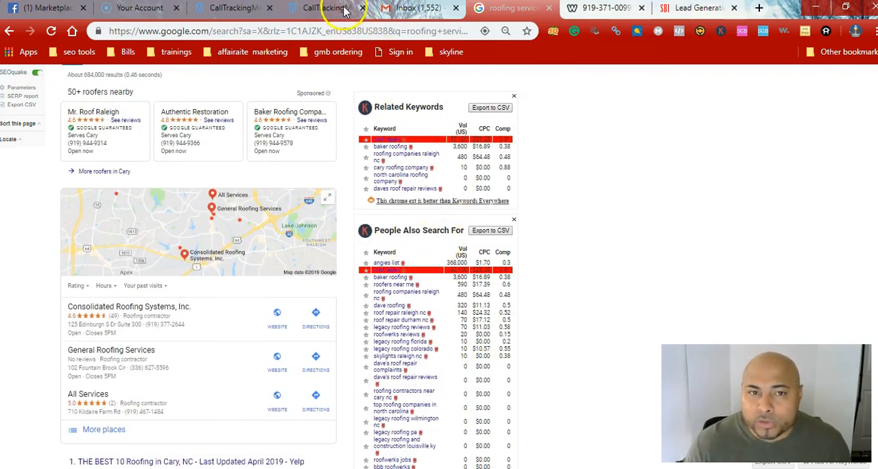
Switch to CallTrackingMetrics to show the 157 Windshield Repair Woodbridge calls.
click(322, 8)
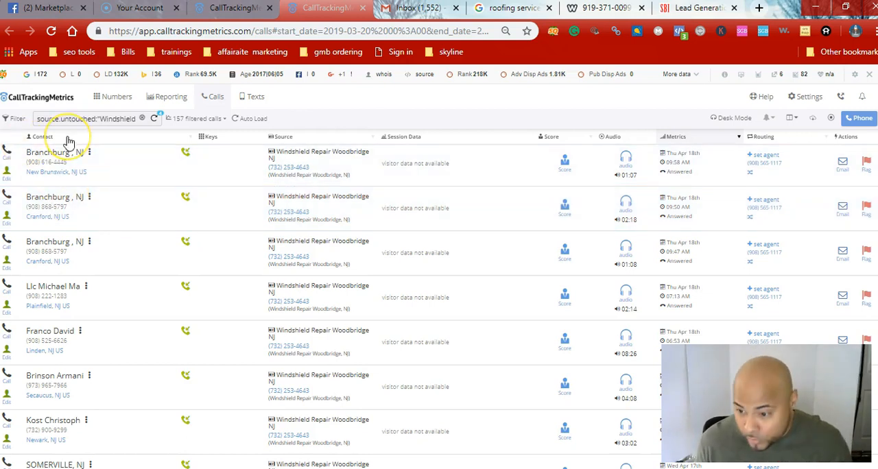
mouse_move(343, 92)
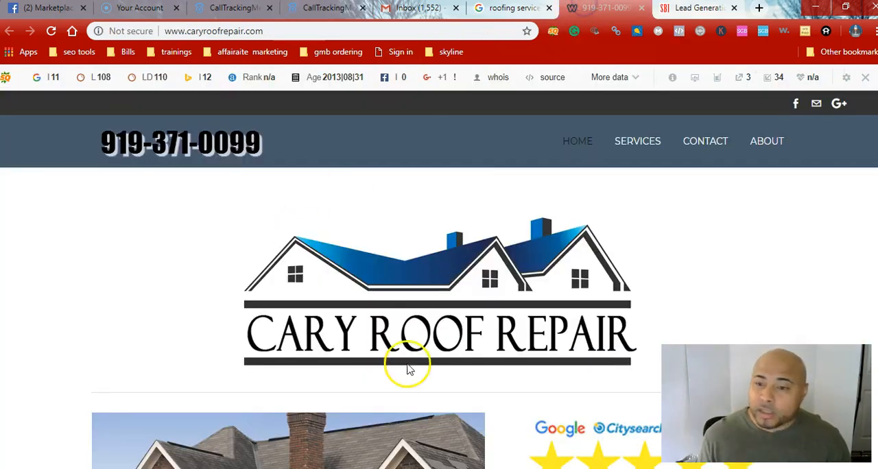
scroll(down, 3)
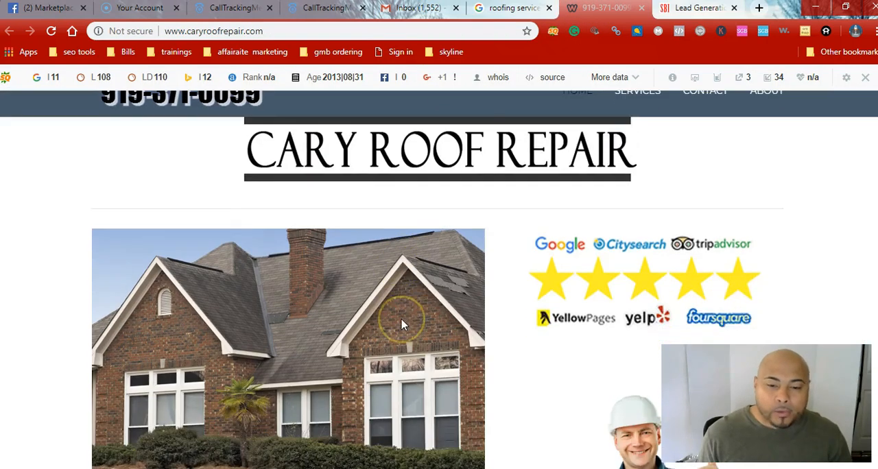
scroll(down, 3)
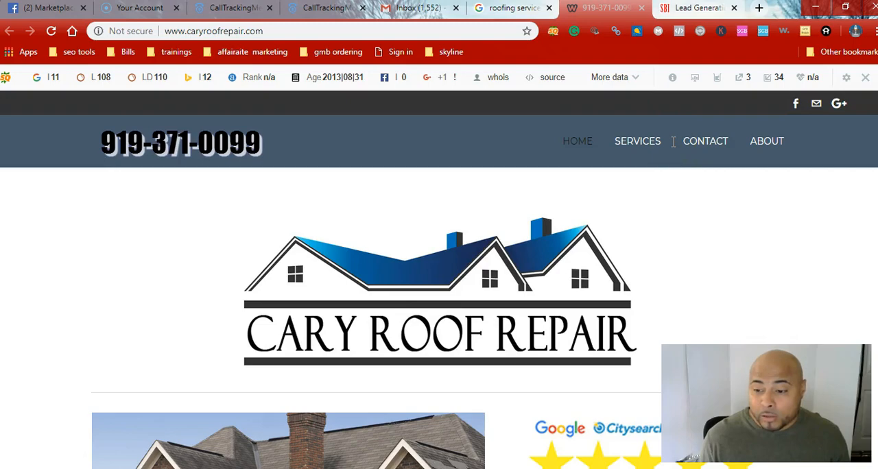
scroll(down, 3)
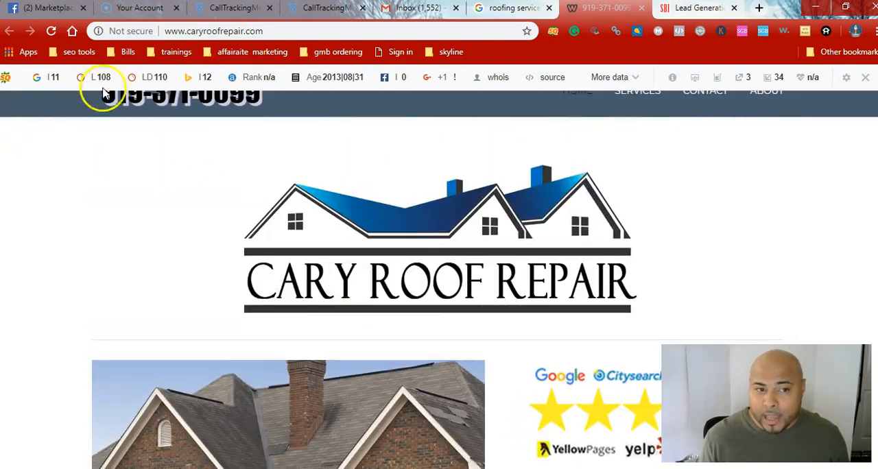
scroll(down, 3)
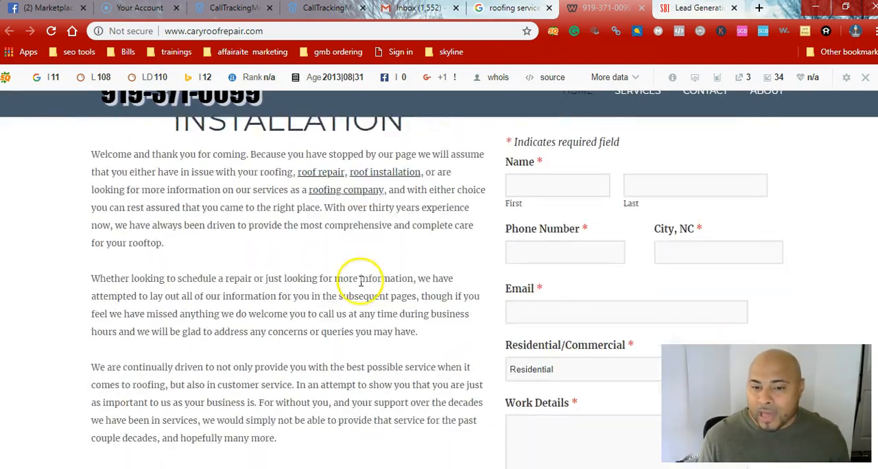
scroll(down, 3)
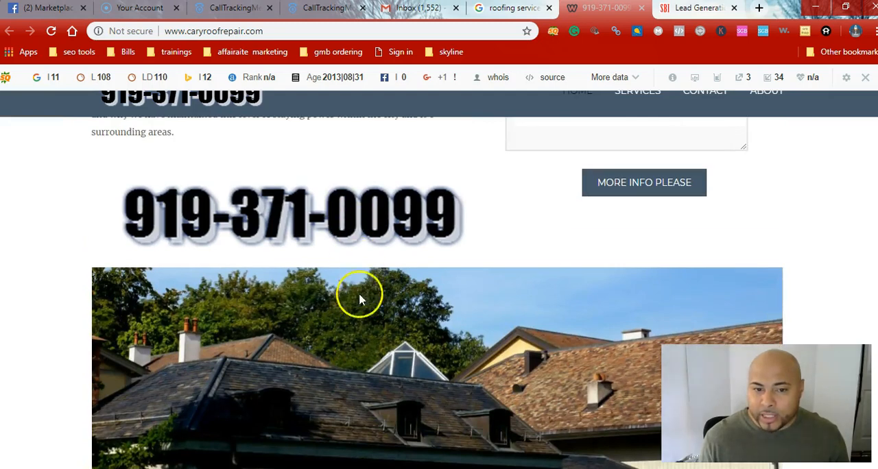
scroll(down, 3)
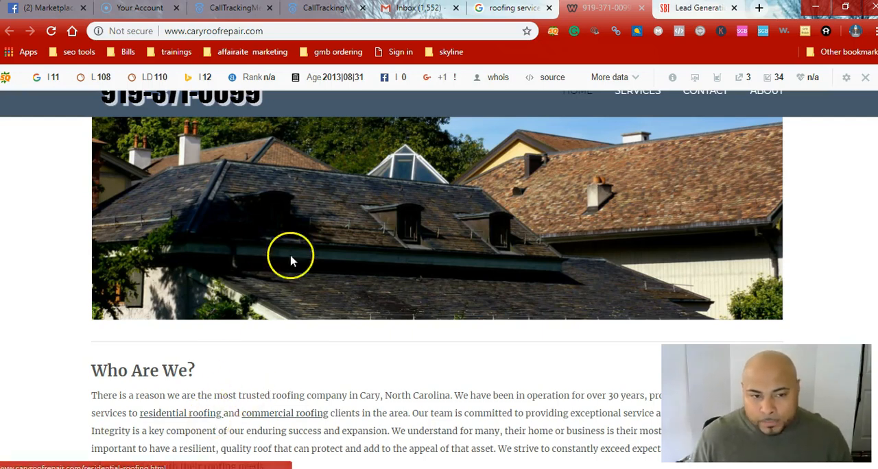
scroll(down, 3)
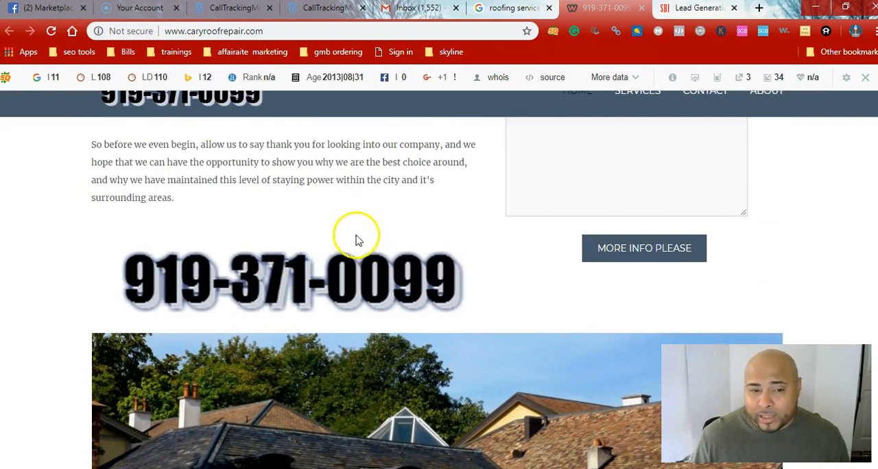
mouse_move(328, 345)
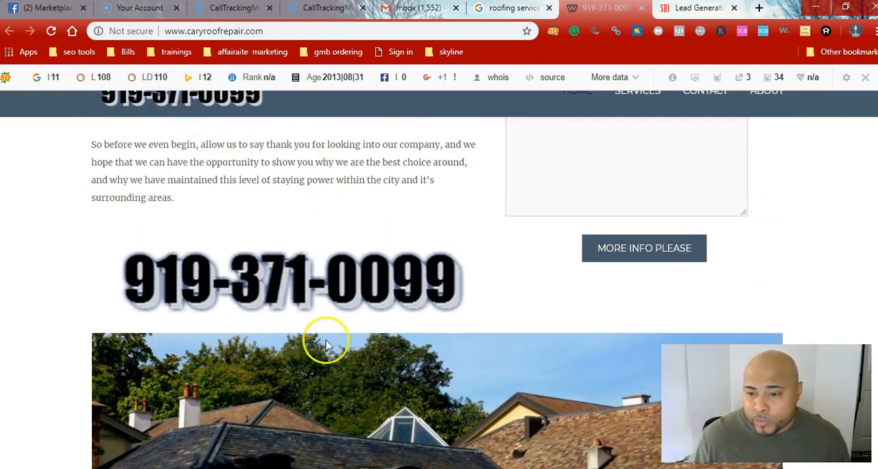
mouse_move(355, 345)
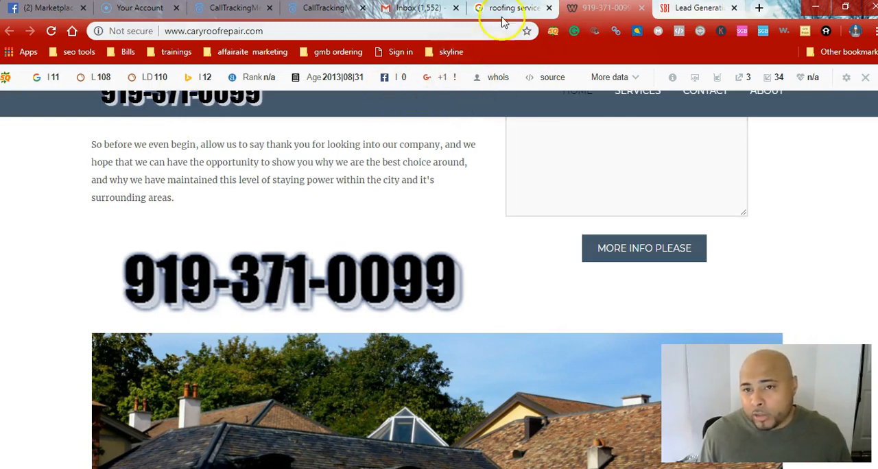
Return to the Cary roofing results and scroll to Yelp, Baker Roofing and HomeAdvisor listings.
click(511, 8)
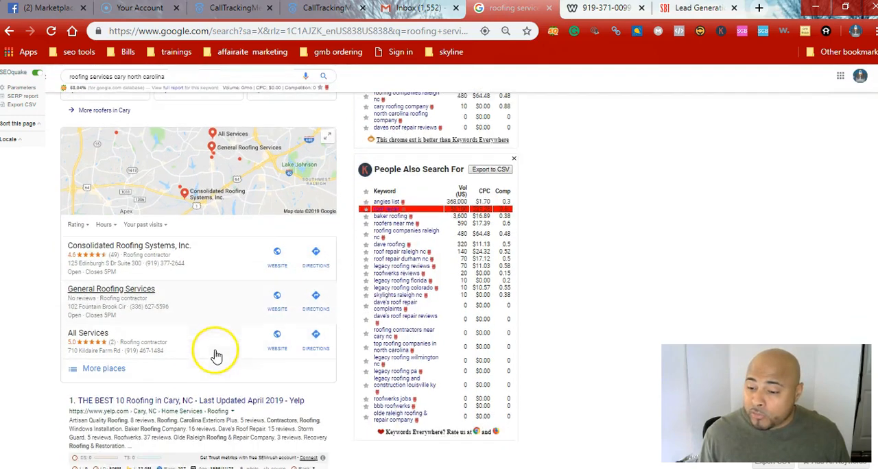
scroll(down, 3)
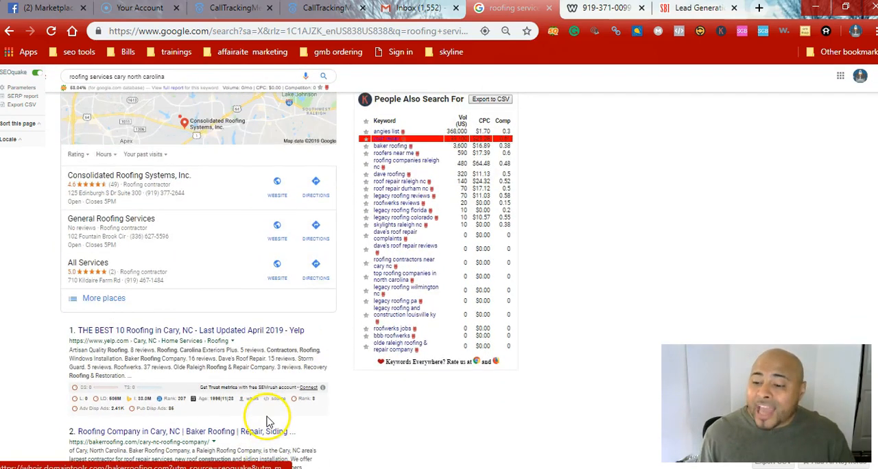
scroll(down, 3)
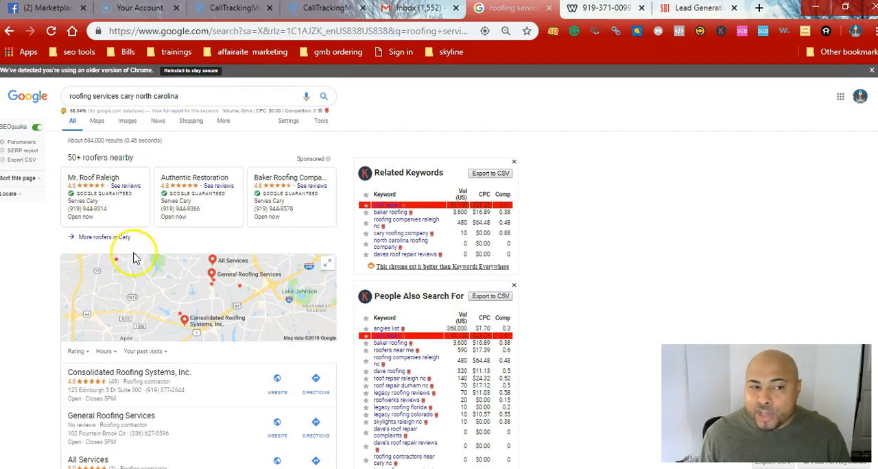
scroll(down, 3)
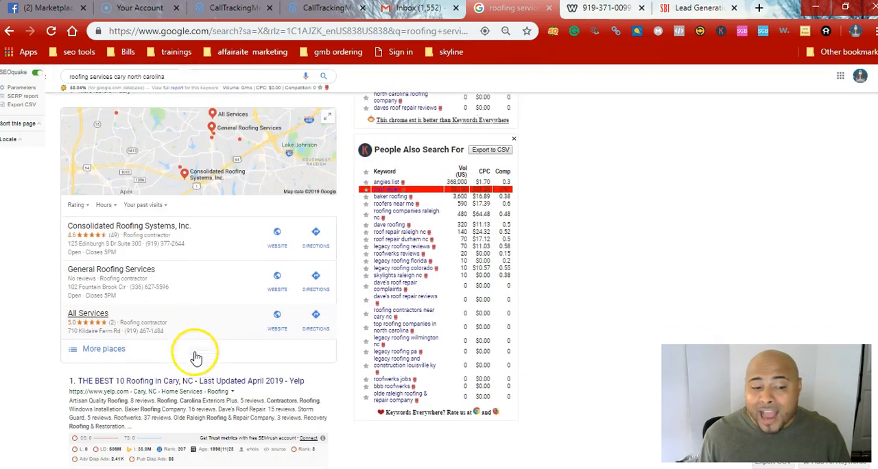
scroll(down, 3)
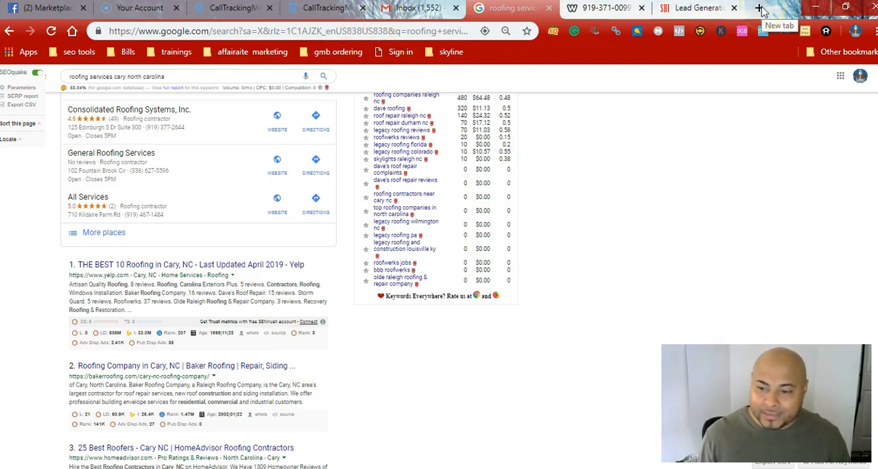
Search Google for 'auto glass repair woodbridge nj' in a new browser tab.
click(760, 7)
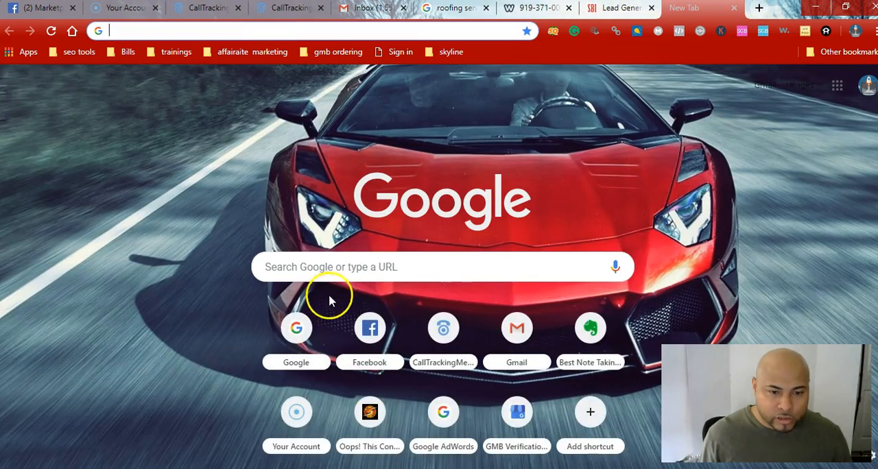
click(442, 267)
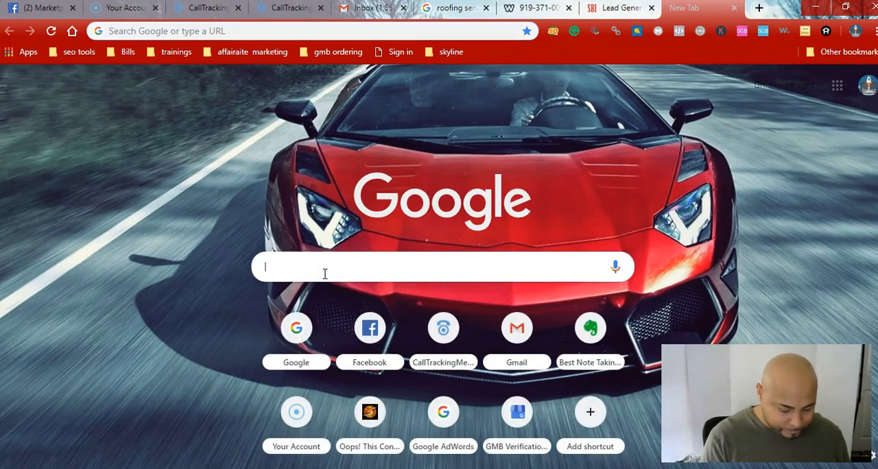
text(auto glass repair)
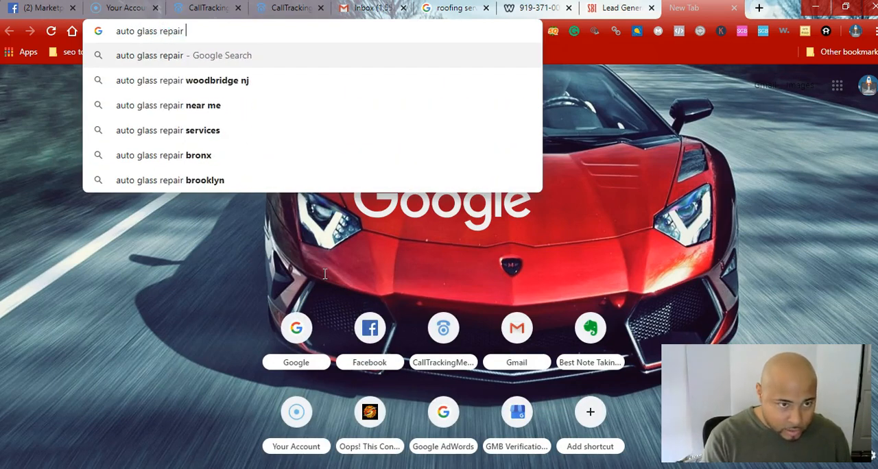
text(woodbridge+nj&rlz=1C1AZK_)
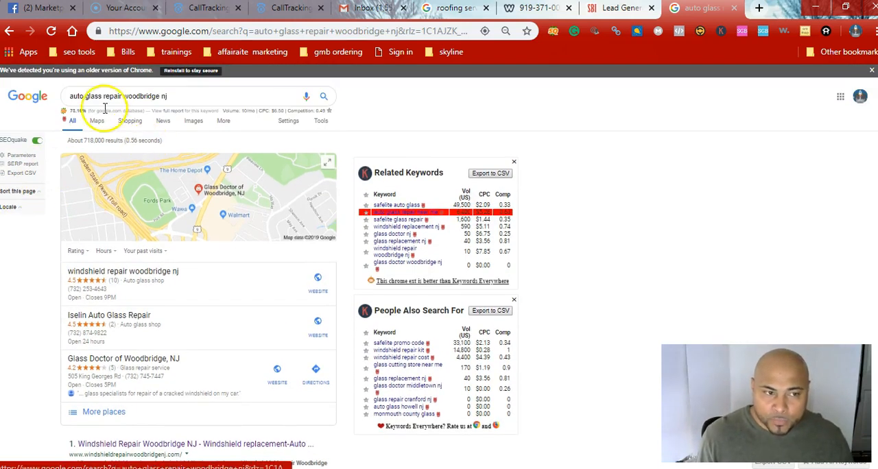
scroll(down, 3)
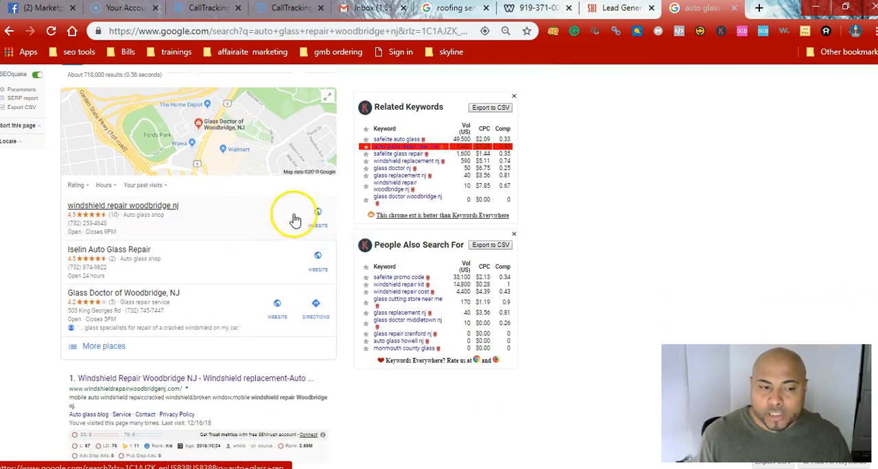
scroll(down, 3)
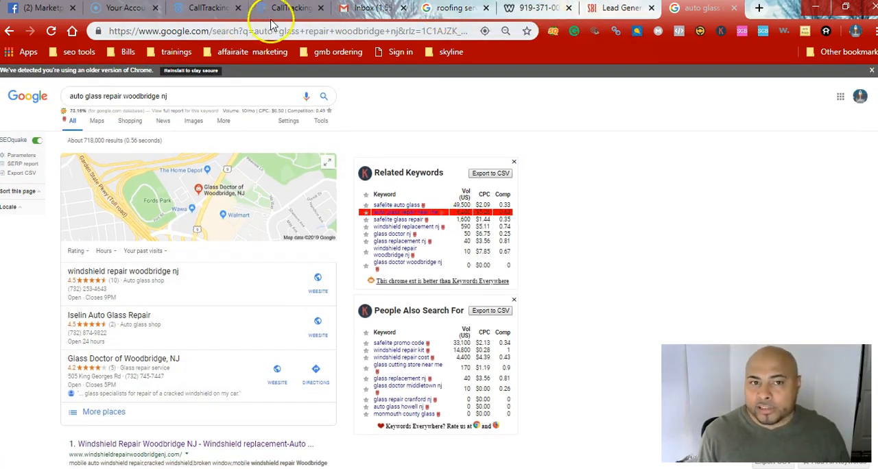
Show the Windshield Repair Woodbridge NJ row at 157 calls, then return to the Cary Roof Repair tab.
click(293, 7)
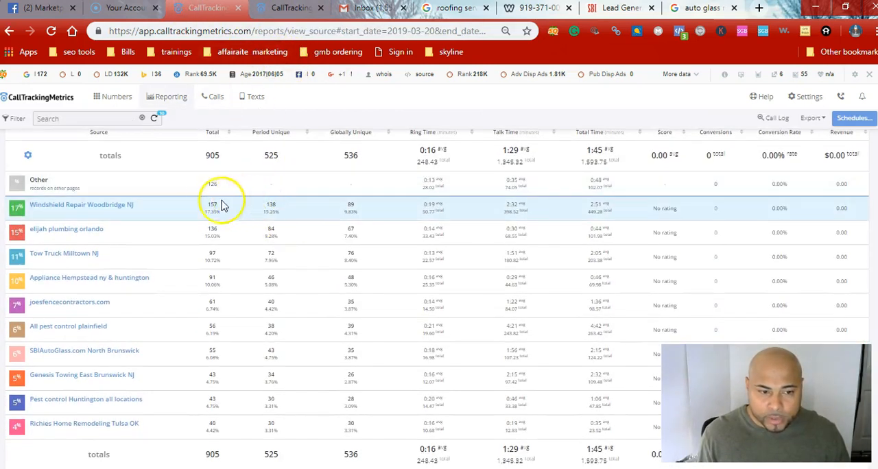
mouse_move(172, 205)
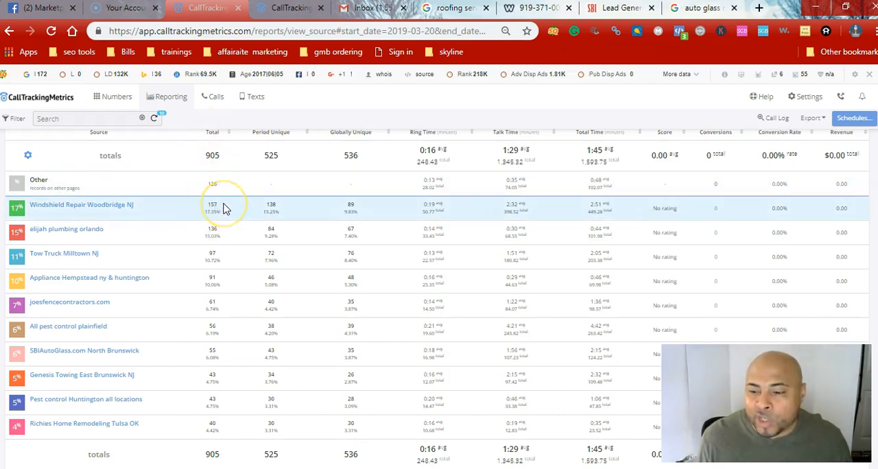
mouse_move(532, 33)
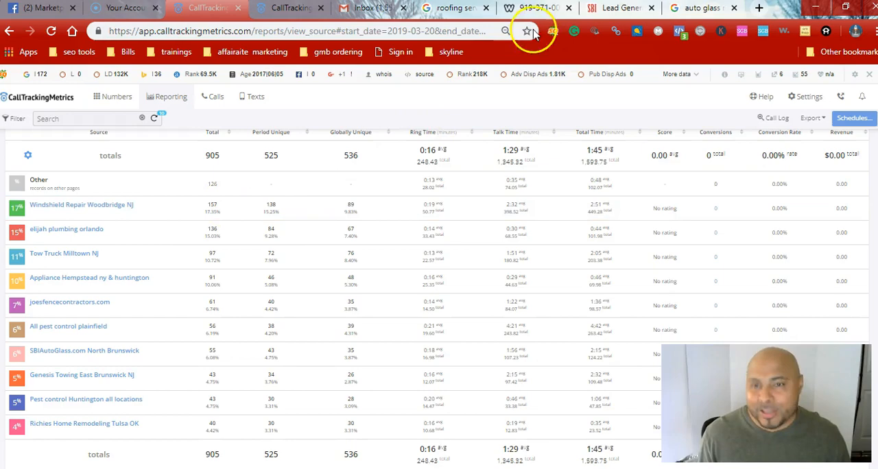
click(535, 8)
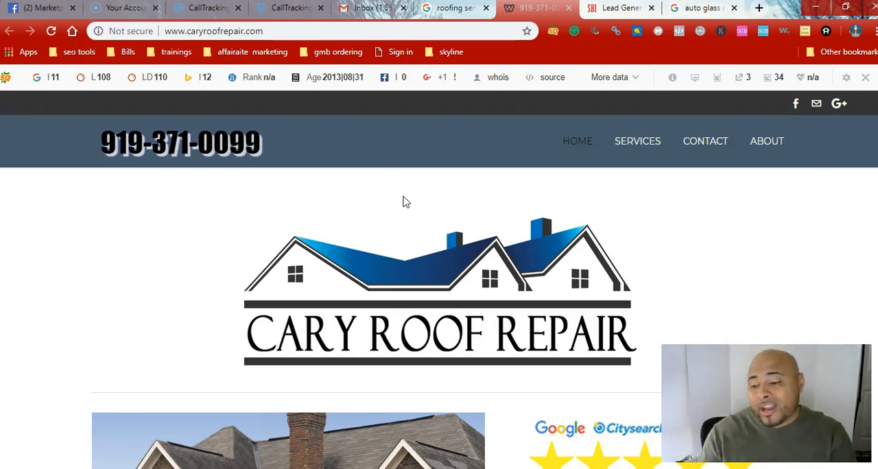
mouse_move(642, 127)
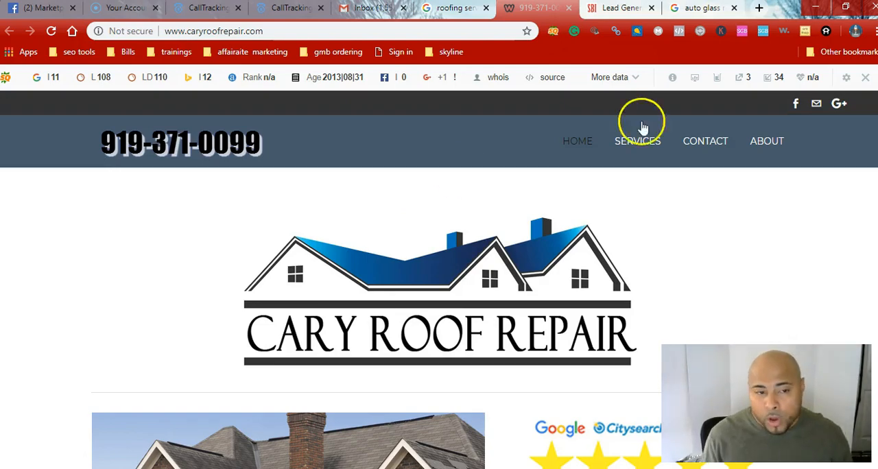
Scroll the Cary Roof Repair homepage down to the welcome text and Free Estimate form.
scroll(down, 3)
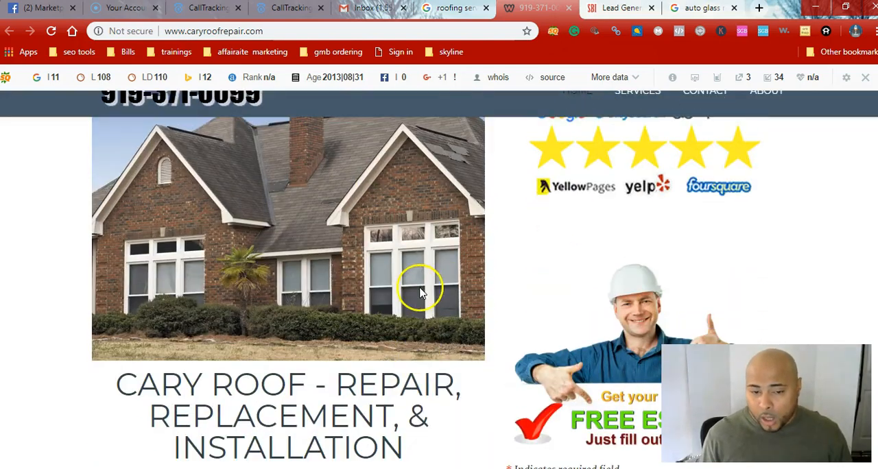
scroll(down, 3)
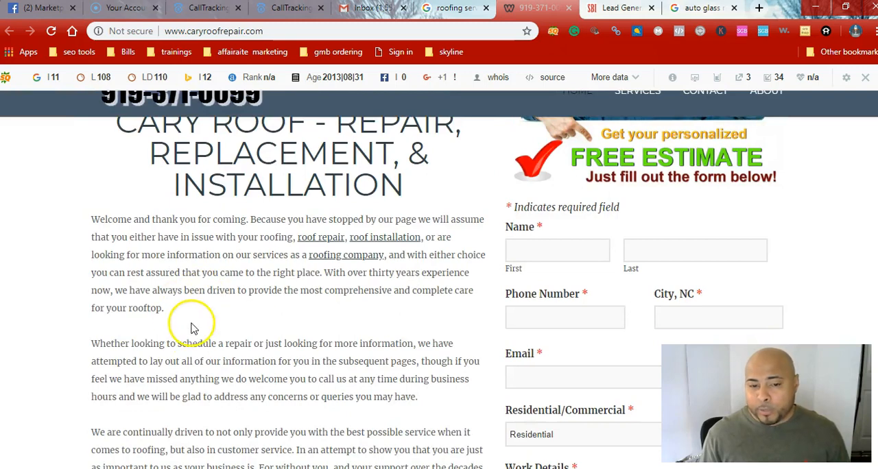
scroll(down, 3)
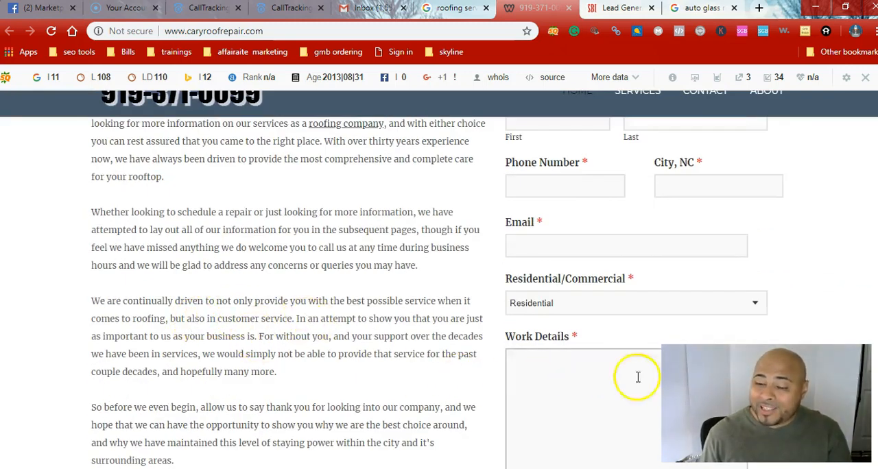
scroll(up, 3)
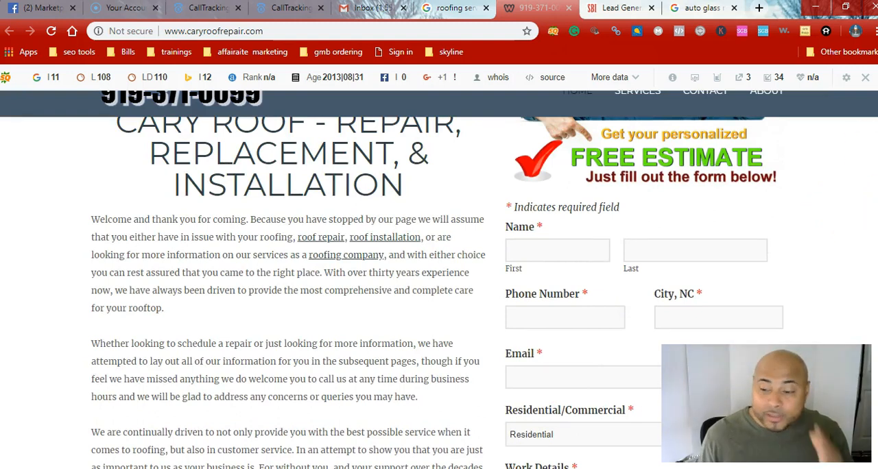
scroll(down, 3)
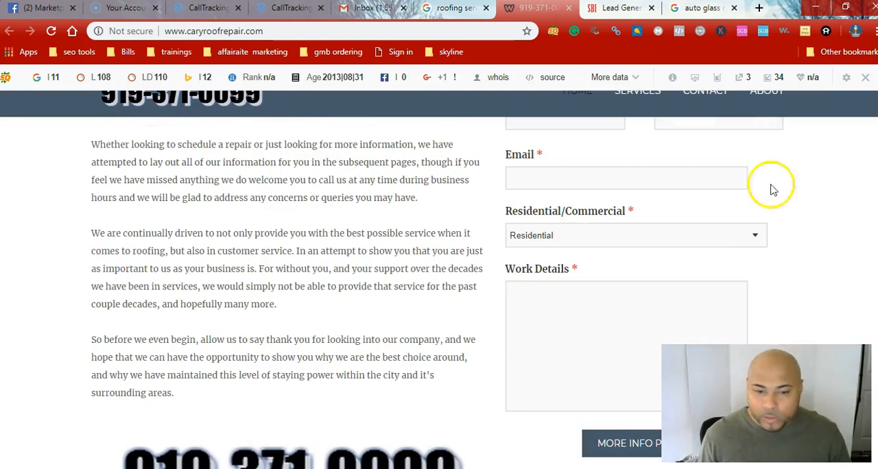
mouse_move(362, 427)
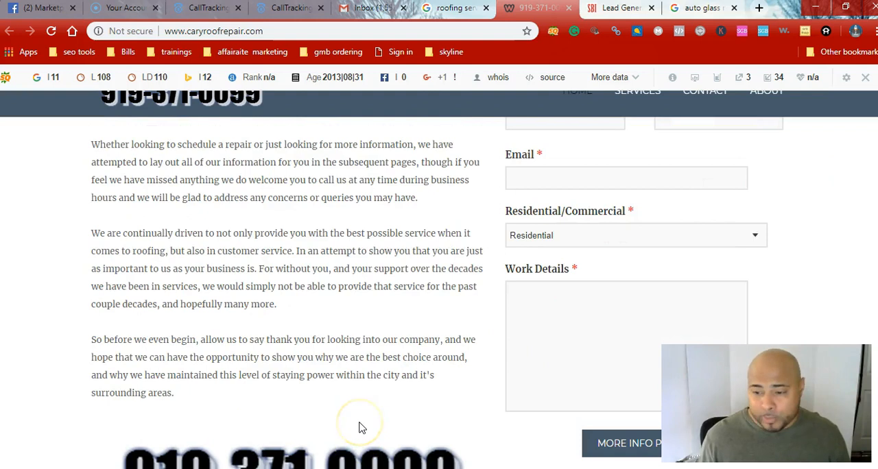